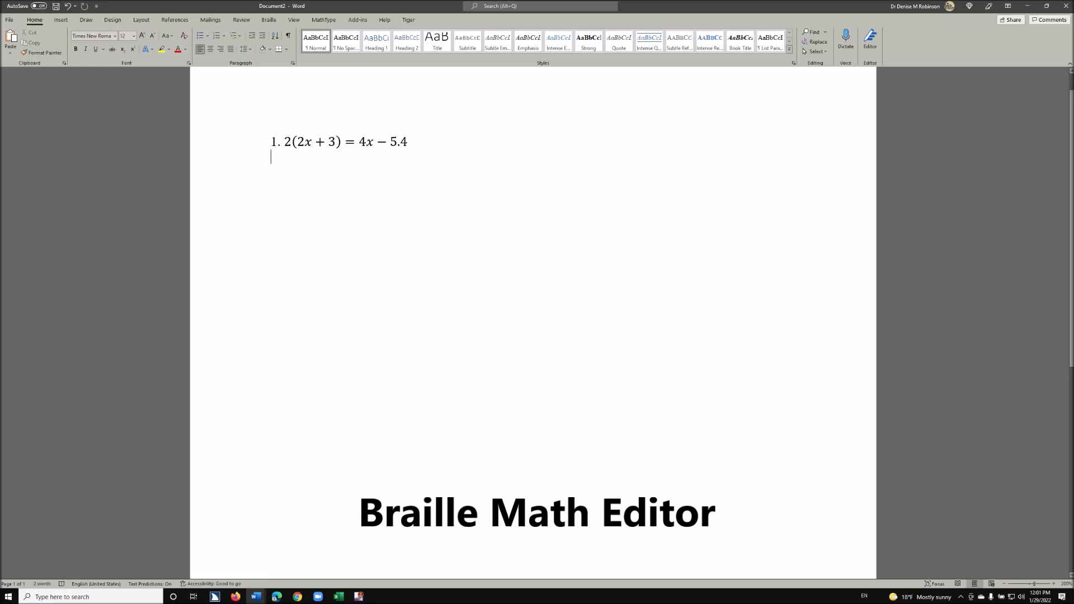
- Enter the remaining braille steps down to x = 5.625 and preview the printed math
click(273, 186)
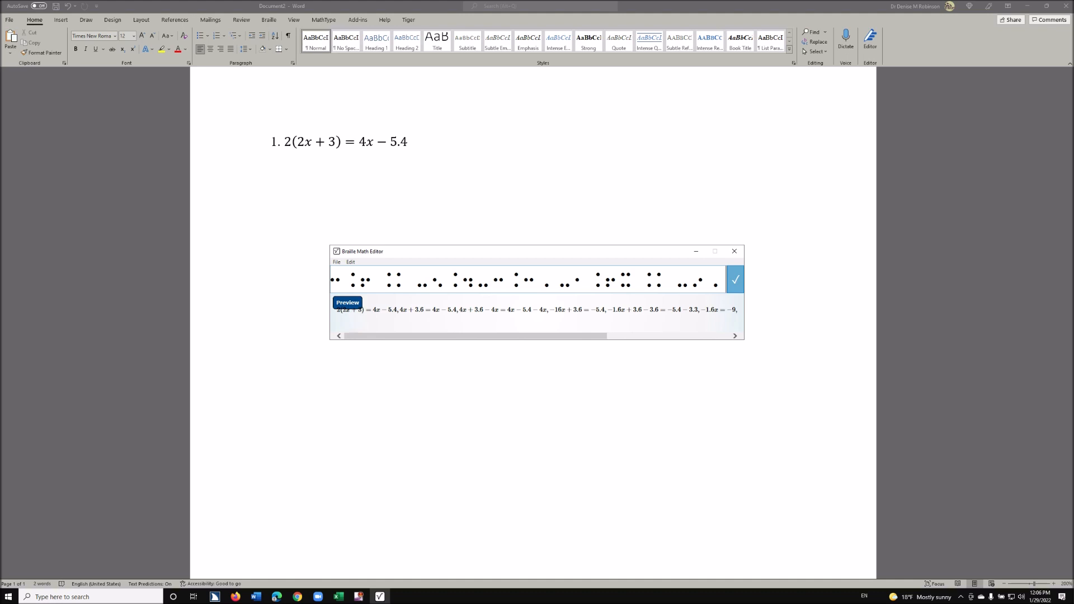
click(347, 302)
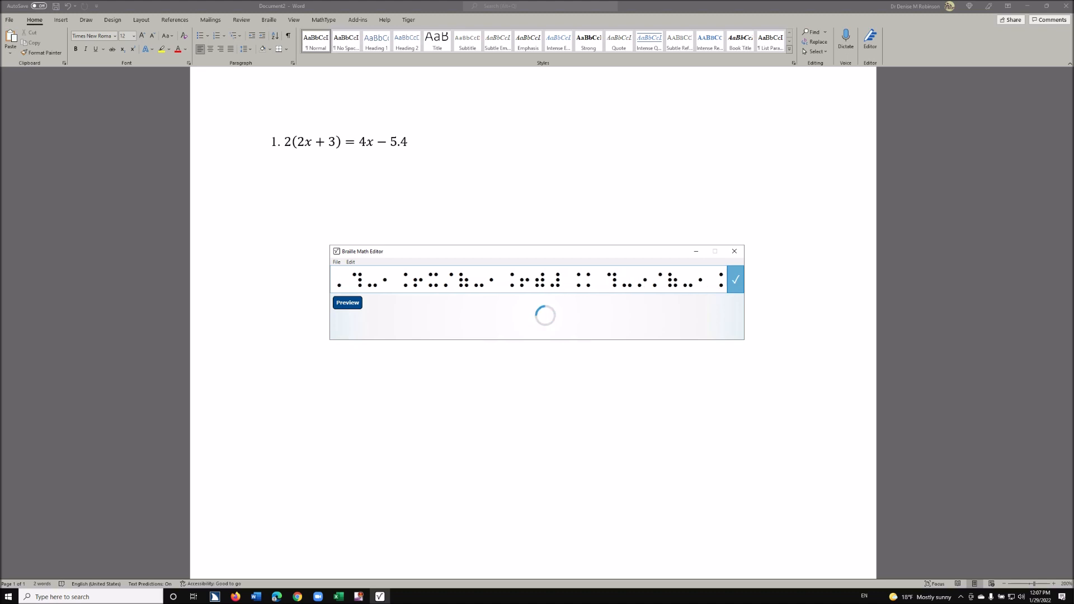
click(347, 302)
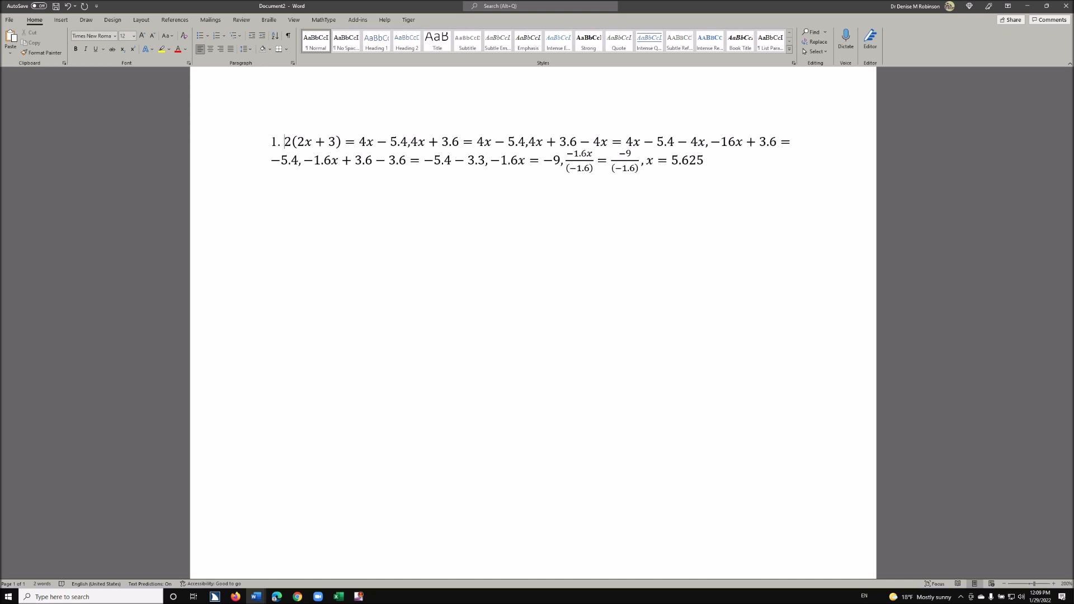
- Put 4x+3.6=4x−5.4 and 4x+3.6−4x=4x−5.4−4x onto their own lines
click(308, 142)
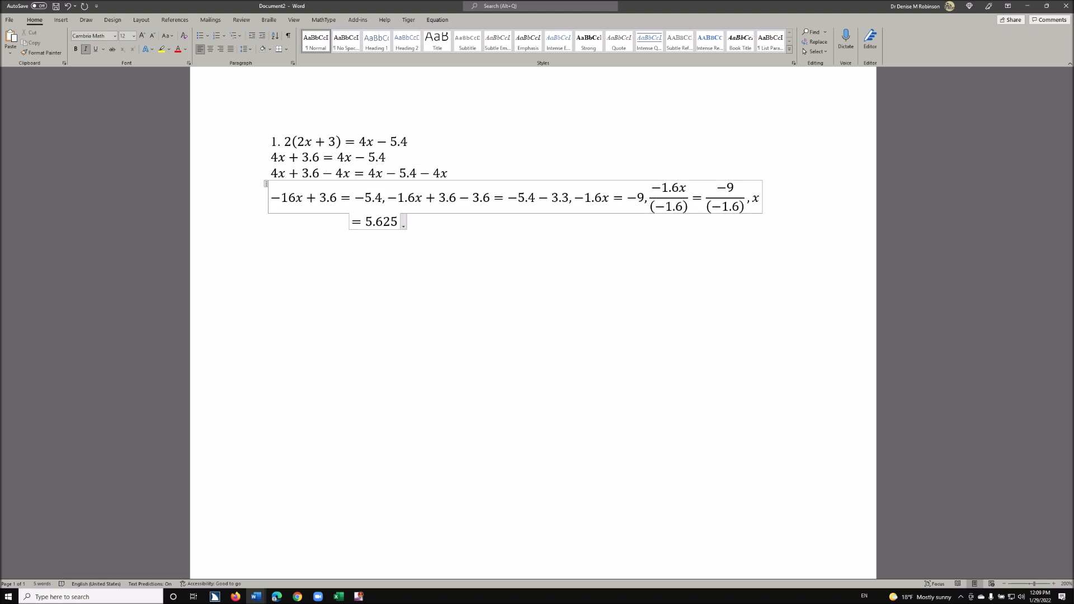
click(367, 198)
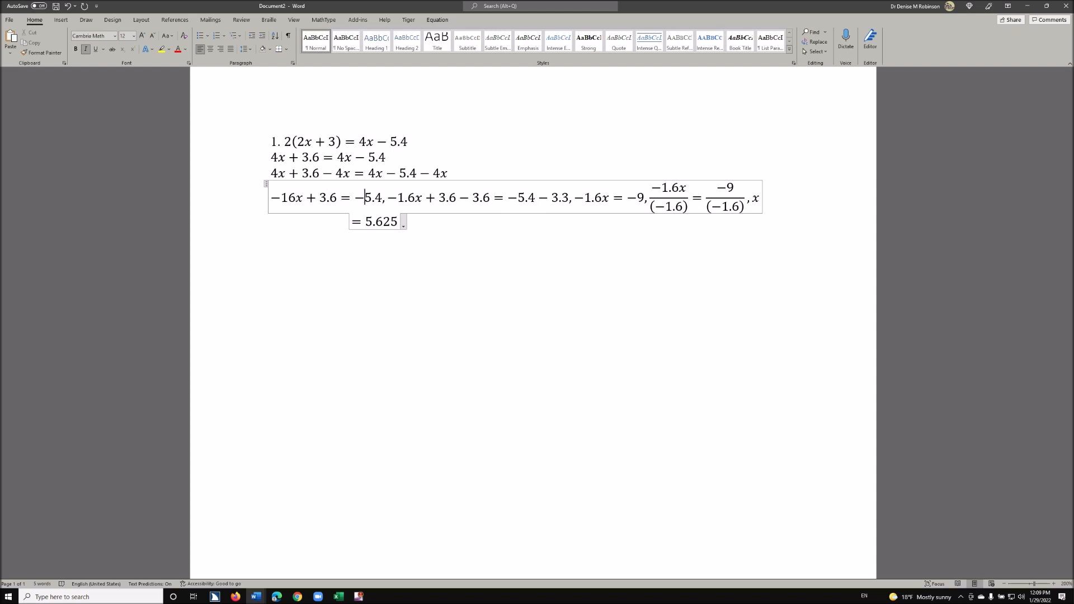